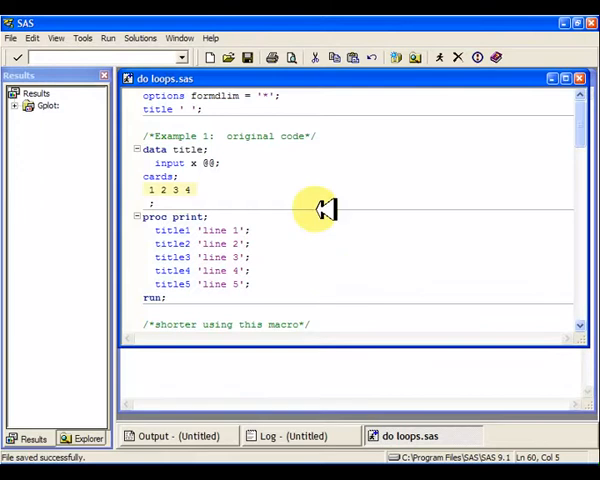
{"action": "mouse_move", "coordinate": [150, 148]}
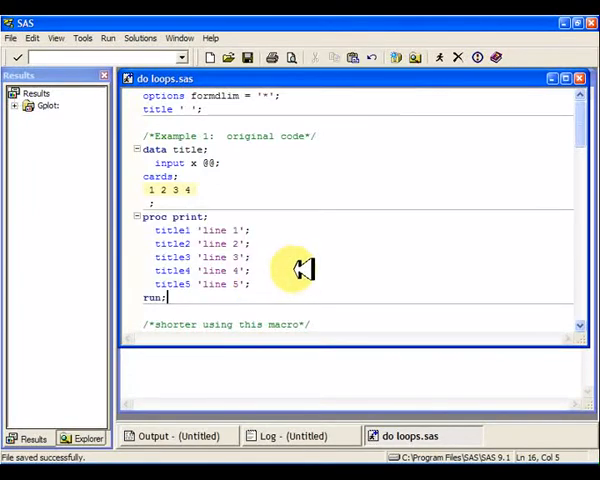
{"action": "mouse_move", "coordinate": [288, 260]}
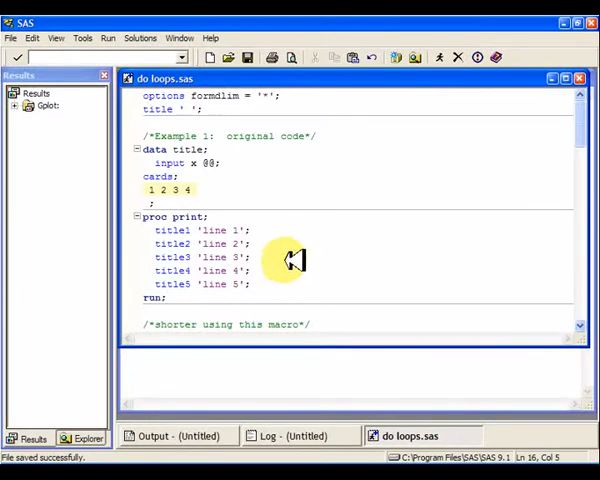
Scroll the Editor down to the complete %macro title_it section looping titles one through five
{"action": "scroll", "scroll_direction": "down", "scroll_amount": 3}
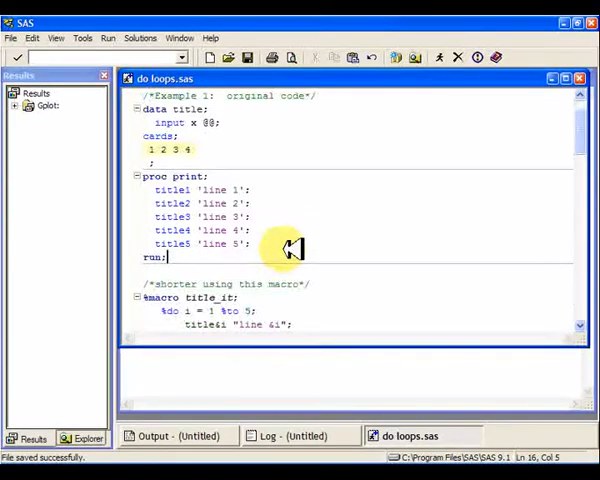
{"action": "scroll", "scroll_direction": "down", "scroll_amount": 3}
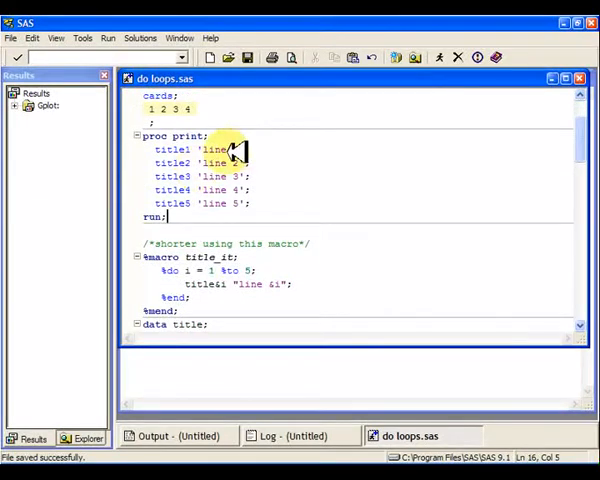
{"action": "mouse_move", "coordinate": [310, 204]}
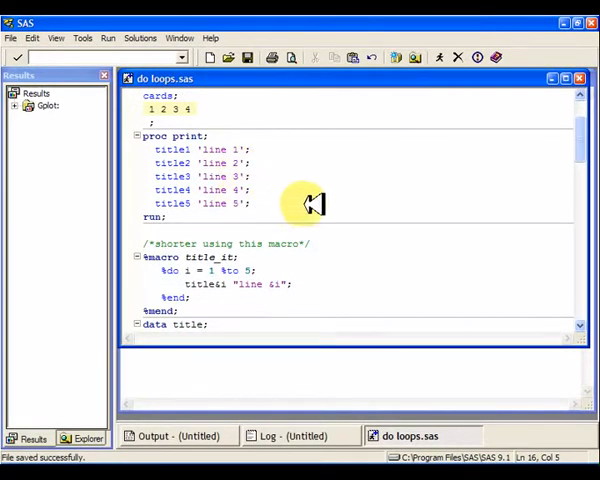
{"action": "scroll", "scroll_direction": "down", "scroll_amount": 3}
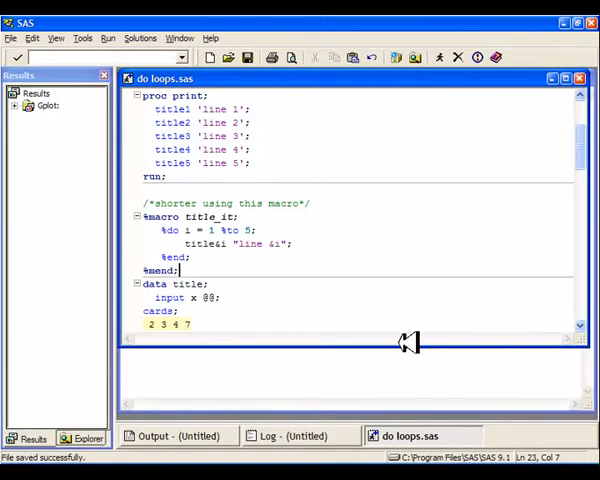
{"action": "mouse_move", "coordinate": [176, 224]}
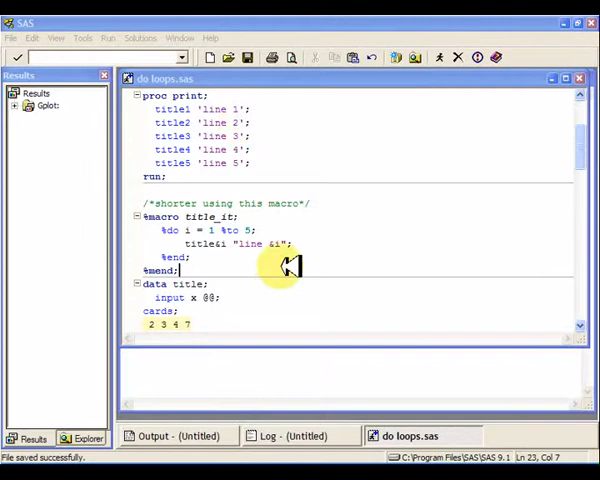
Select the data title and proc print title_it code of the macro Example 1 for submission
{"action": "scroll", "scroll_direction": "down", "scroll_amount": 3}
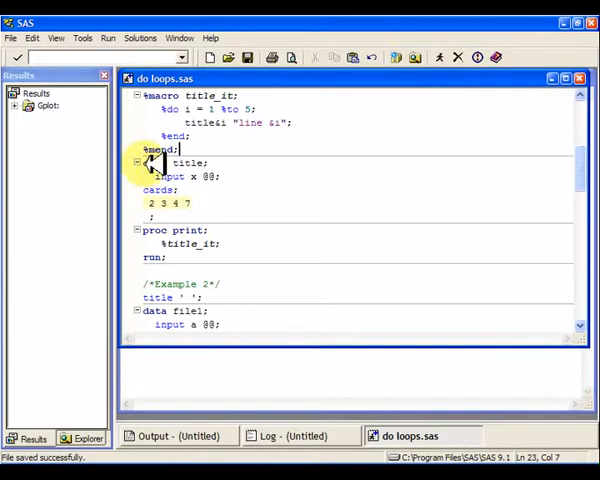
{"action": "left_click_drag", "start_coordinate": [144, 164], "coordinate": [190, 256]}
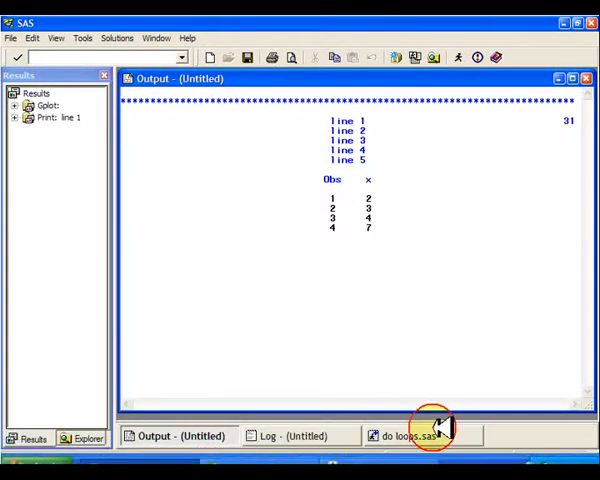
Return to the do loops.sas code and scroll to Example 2's file1 and file2 data steps
{"action": "left_click", "coordinate": [404, 436]}
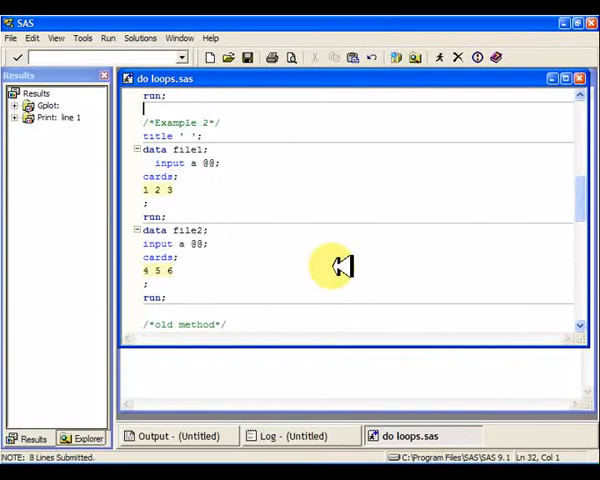
{"action": "mouse_move", "coordinate": [200, 164]}
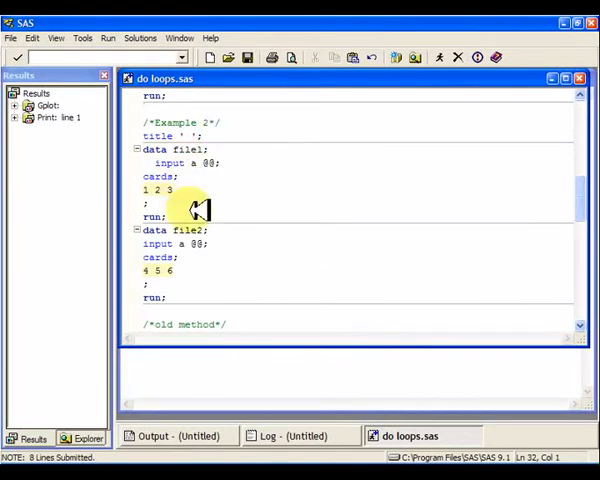
{"action": "scroll", "scroll_direction": "down", "scroll_amount": 3}
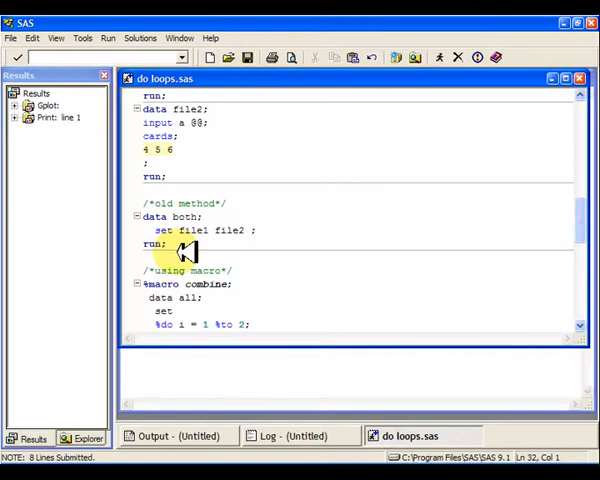
Scroll down to the full %macro combine section looping file1 to file2 in a set statement
{"action": "scroll", "scroll_direction": "down", "scroll_amount": 3}
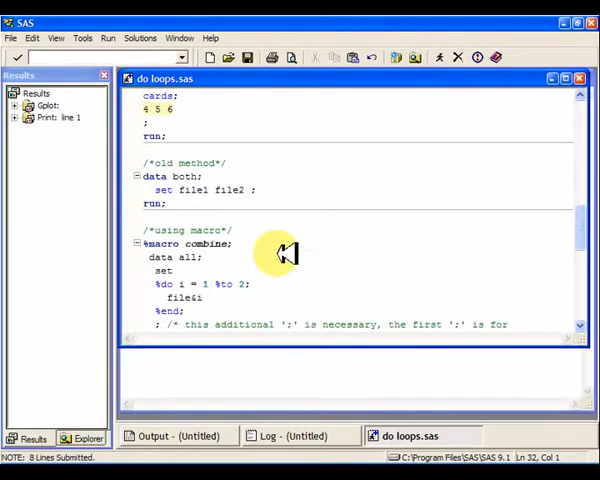
{"action": "scroll", "scroll_direction": "down", "scroll_amount": 3}
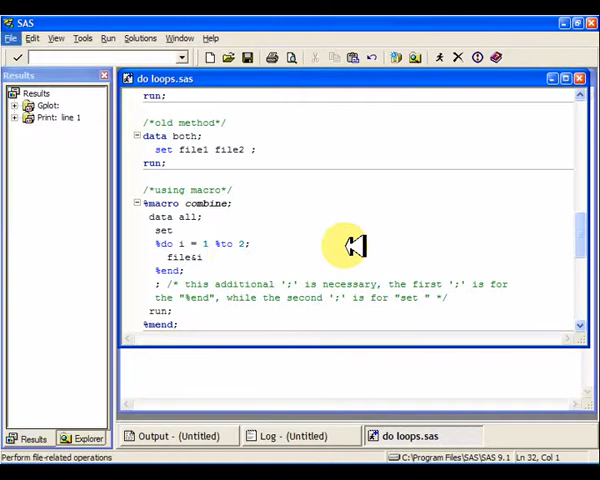
{"action": "mouse_move", "coordinate": [210, 246]}
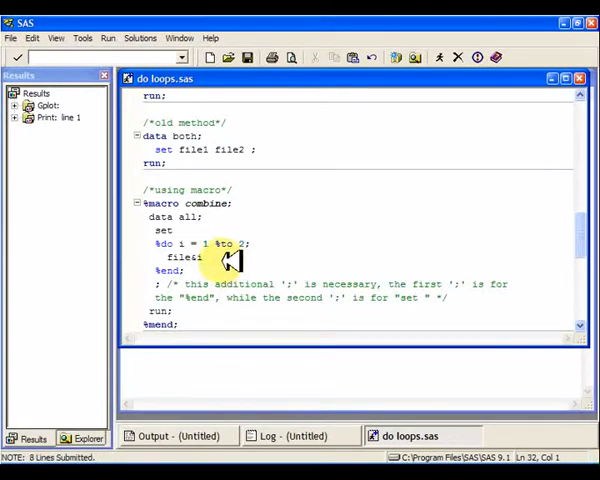
Select the Example 2 combine macro code so the stacked listing of values 1 through 6 is produced
{"action": "left_click_drag", "start_coordinate": [230, 262], "coordinate": [210, 216]}
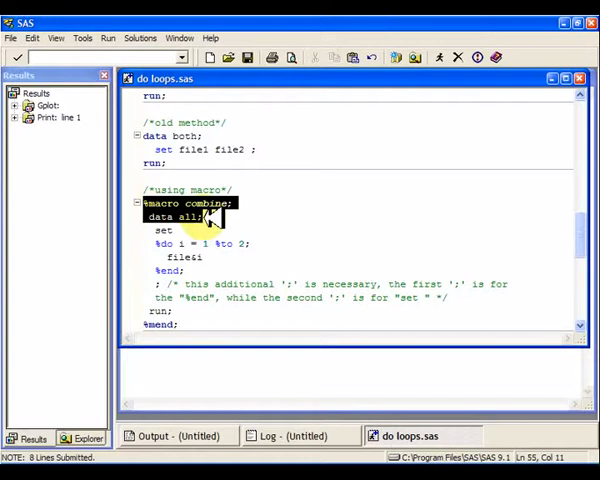
{"action": "scroll", "scroll_direction": "down", "scroll_amount": 3}
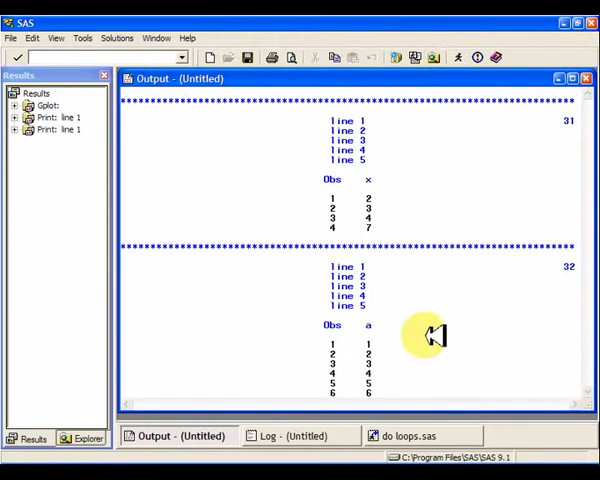
{"action": "mouse_move", "coordinate": [340, 364]}
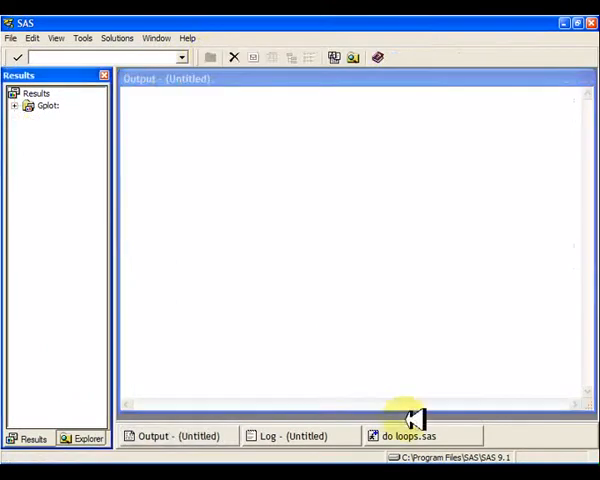
Return to the do loops.sas code and scroll to Example 3's plotit macro and gplot step
{"action": "left_click", "coordinate": [410, 436]}
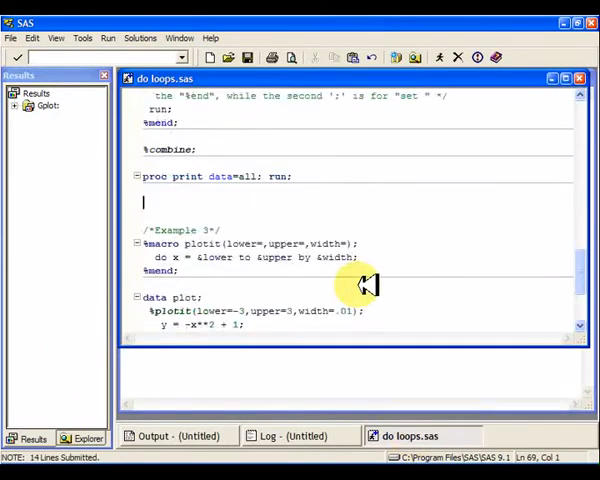
{"action": "scroll", "scroll_direction": "down", "scroll_amount": 3}
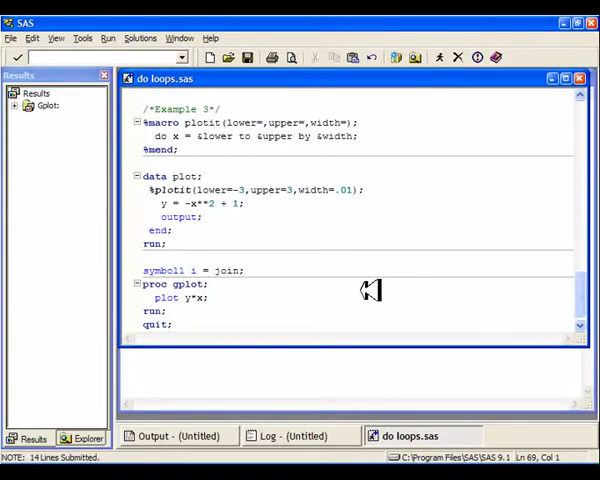
{"action": "mouse_move", "coordinate": [378, 136]}
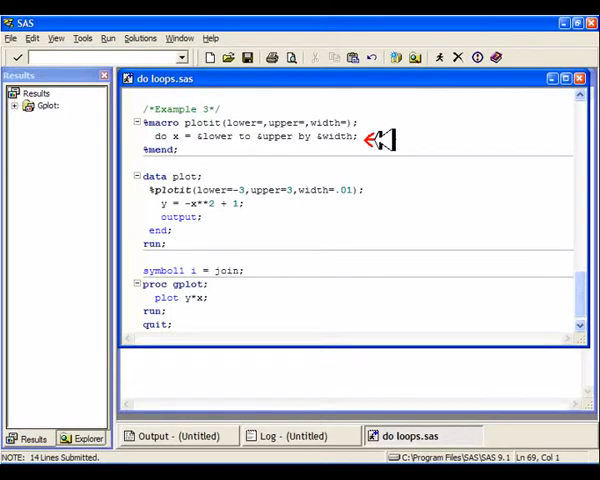
{"action": "mouse_move", "coordinate": [256, 110]}
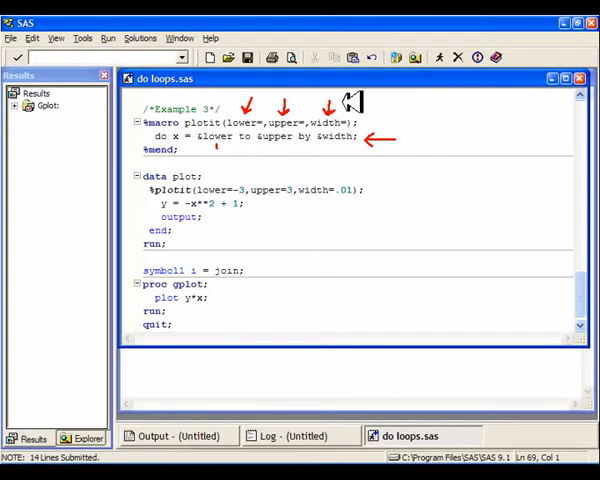
{"action": "mouse_move", "coordinate": [352, 180]}
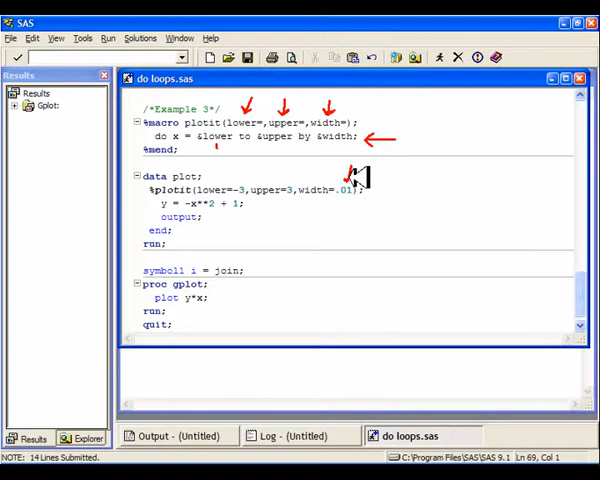
{"action": "mouse_move", "coordinate": [204, 192]}
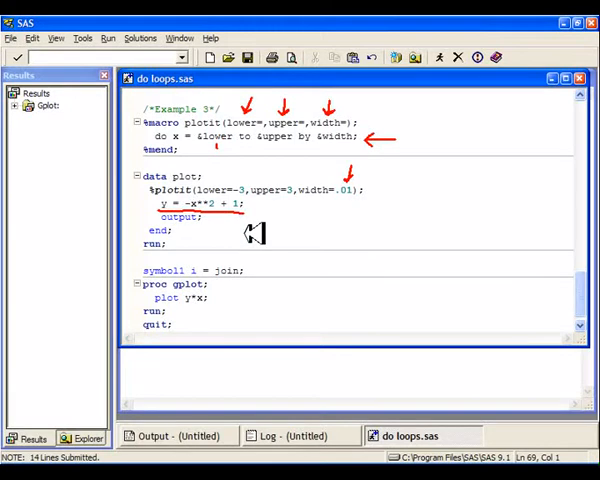
{"action": "mouse_move", "coordinate": [216, 296]}
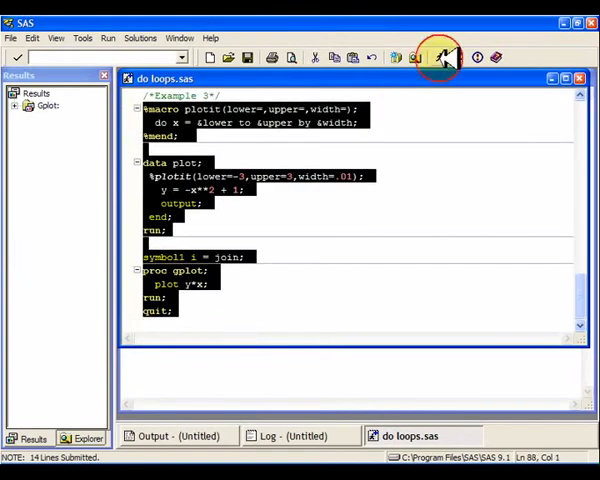
Submit the Example 3 code to draw the parabola of y against x, then return to the code window
{"action": "left_click", "coordinate": [438, 56]}
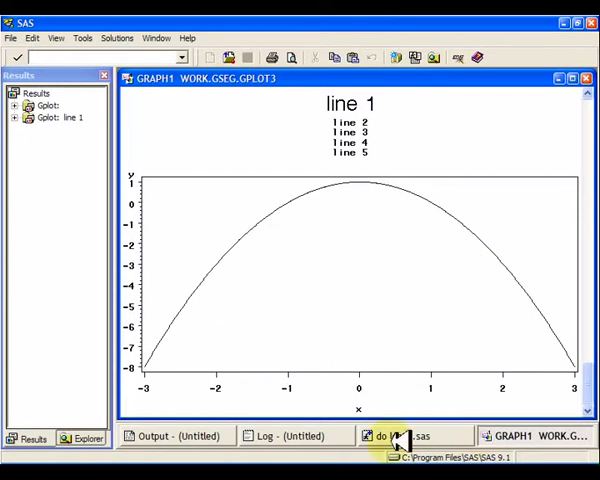
{"action": "left_click", "coordinate": [398, 436]}
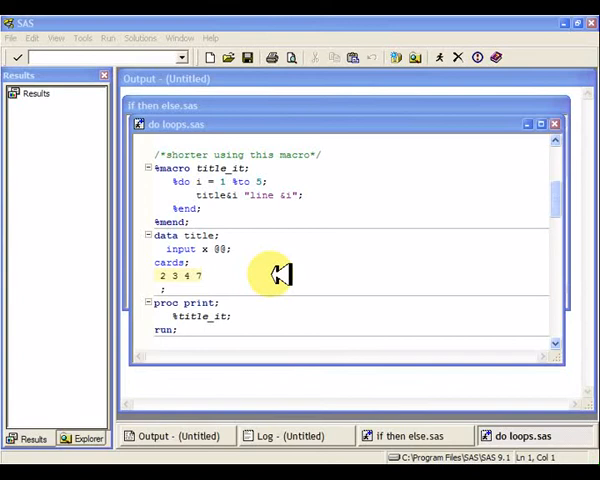
{"action": "mouse_move", "coordinate": [230, 180]}
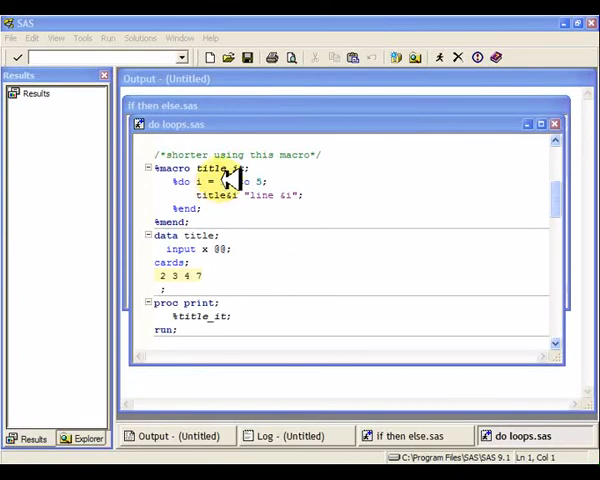